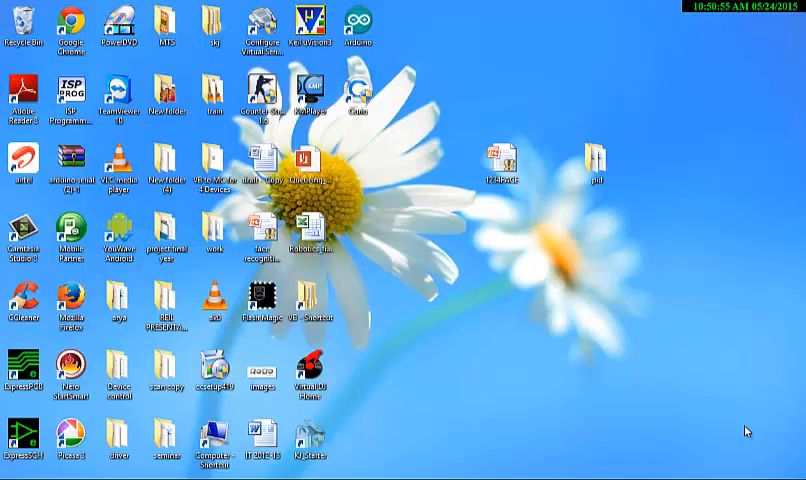
pyautogui.moveTo(469, 435)
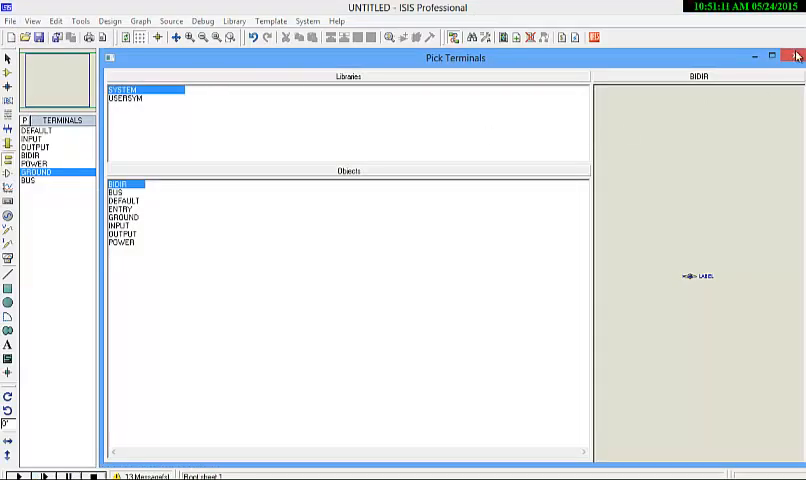
# Dismiss the Pick Terminals dialog in the new untitled ISIS schematic.
pyautogui.click(797, 57)
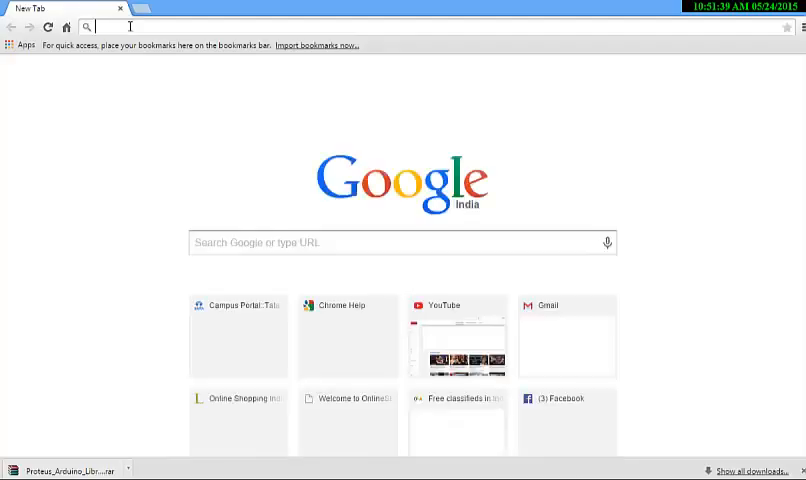
# Search 'arduino library for proteus 7' and scroll the Circuits Gallery article to its library section.
pyautogui.write('arduino library for proteus 7')
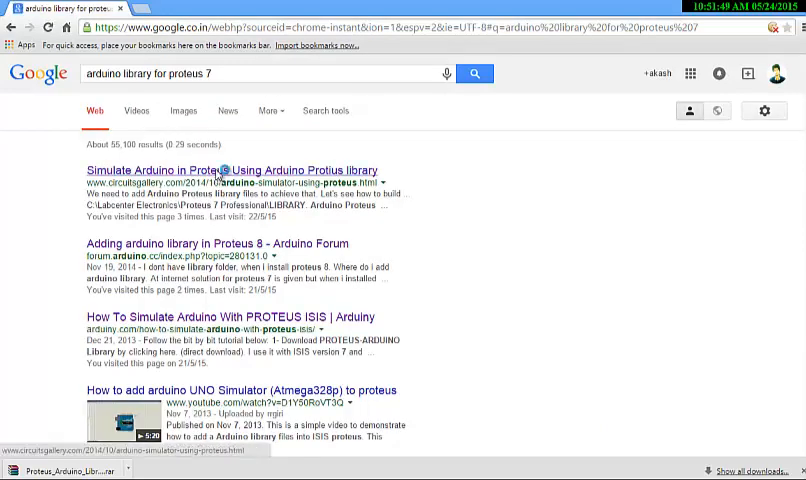
pyautogui.click(218, 169)
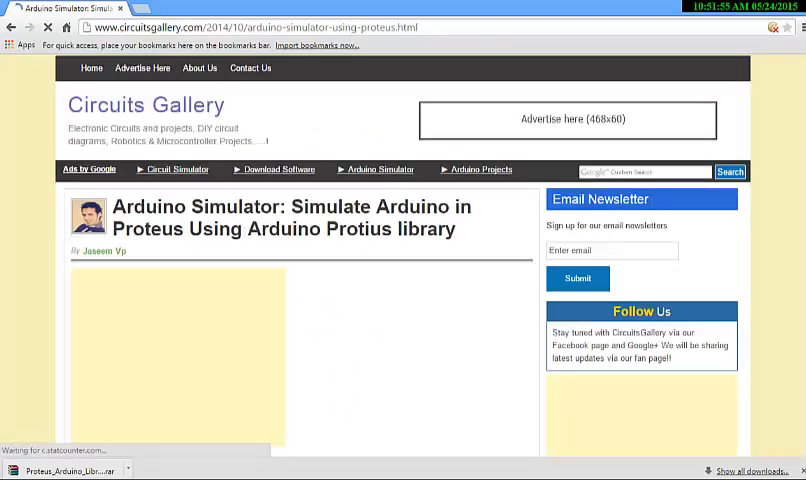
pyautogui.scroll(-3)
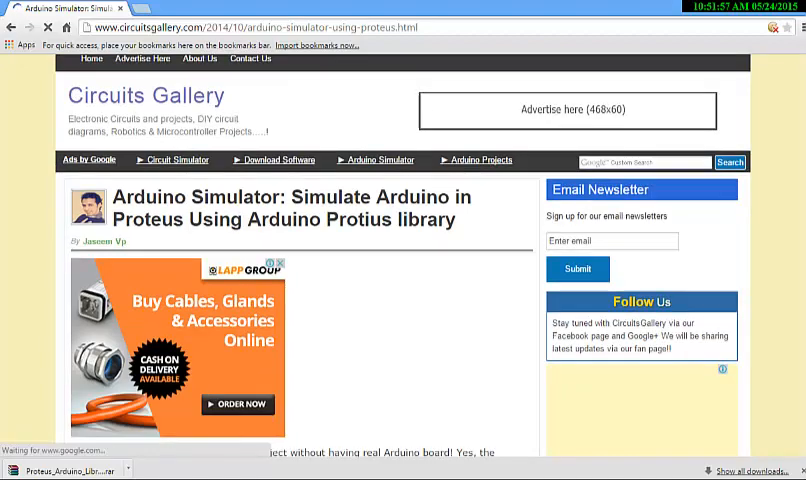
pyautogui.scroll(-3)
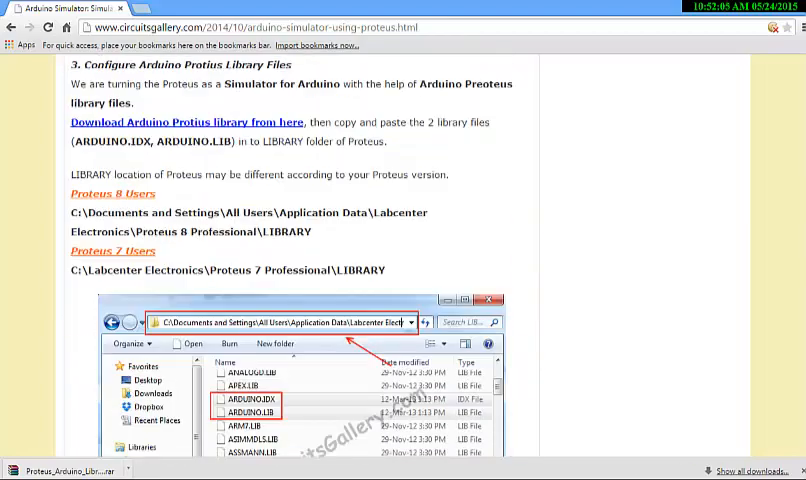
pyautogui.scroll(-3)
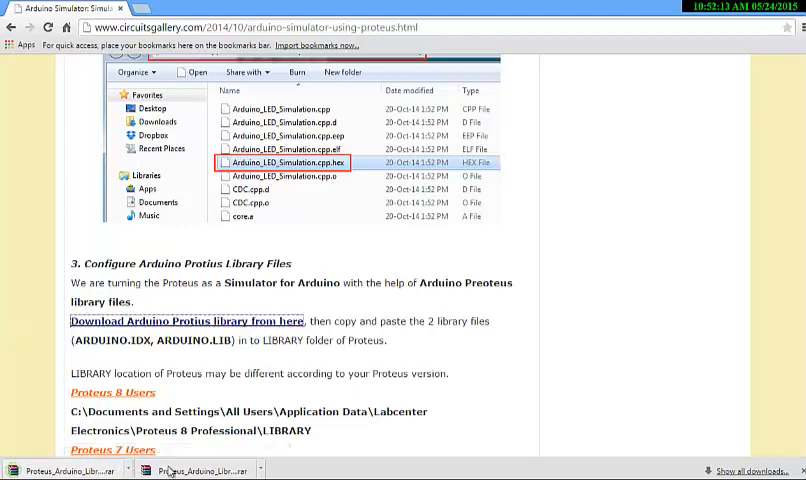
# Open the downloaded Proteus Arduino Library archive and its inner library folder in WinRAR.
pyautogui.click(130, 470)
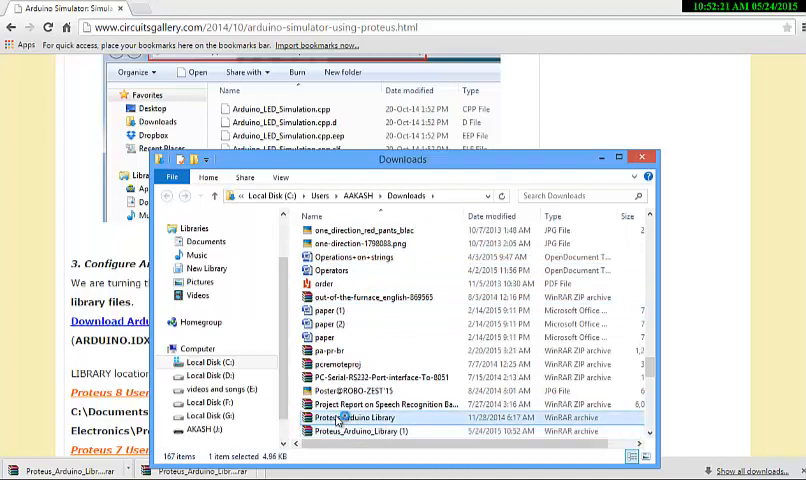
pyautogui.doubleClick(360, 417)
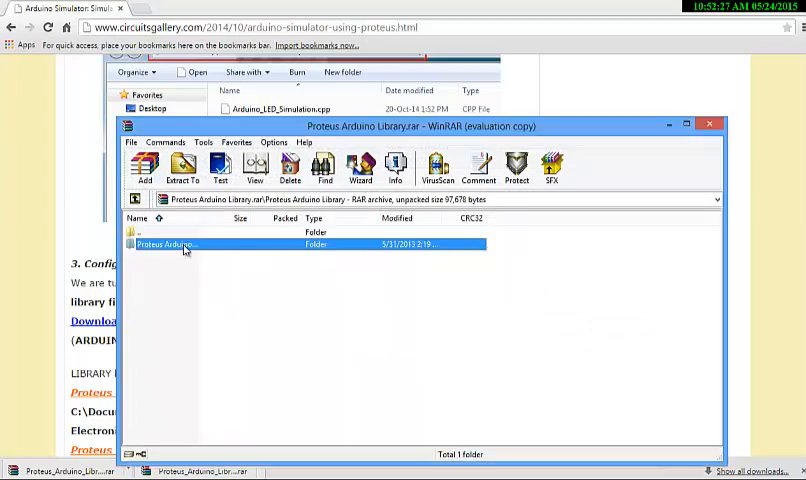
pyautogui.doubleClick(168, 243)
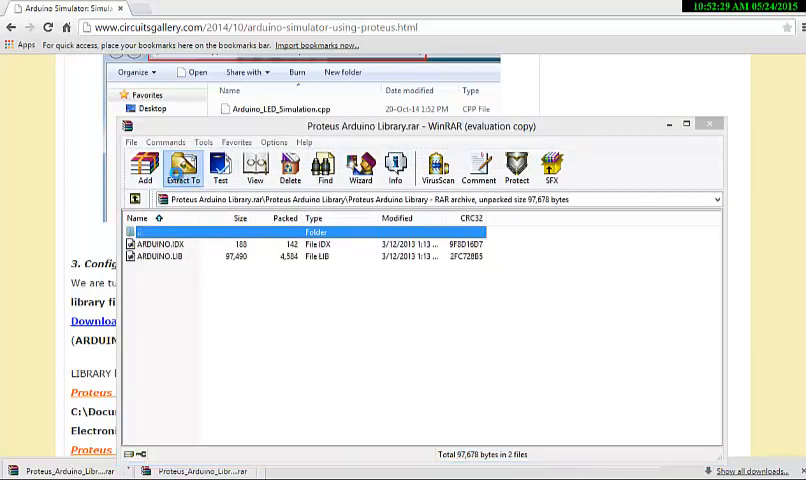
# Extract the files into Labcenter Electronics\Proteus 7 Professional\LIBRARY and close WinRAR.
pyautogui.click(183, 167)
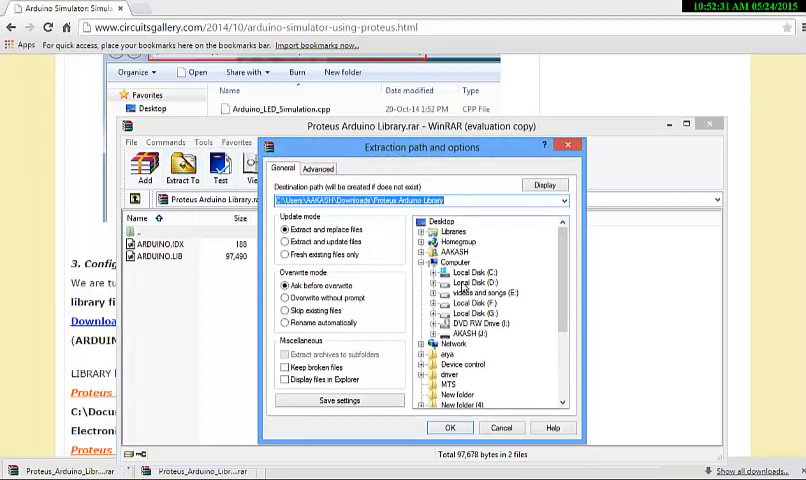
pyautogui.click(473, 271)
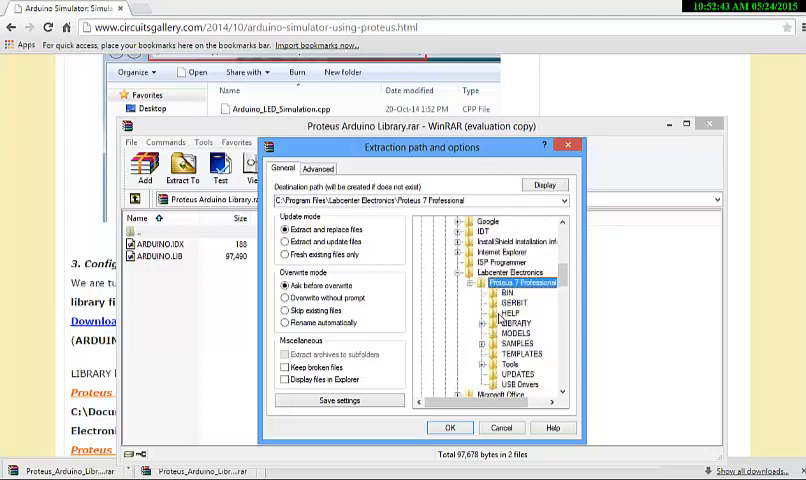
pyautogui.click(519, 322)
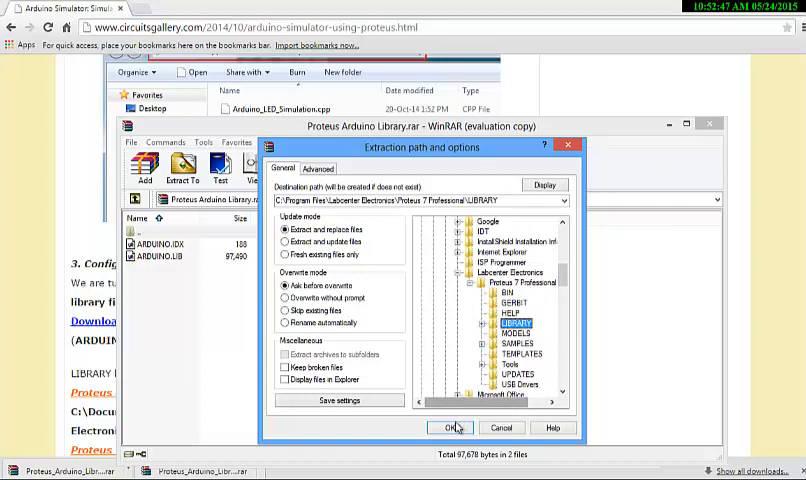
pyautogui.click(448, 427)
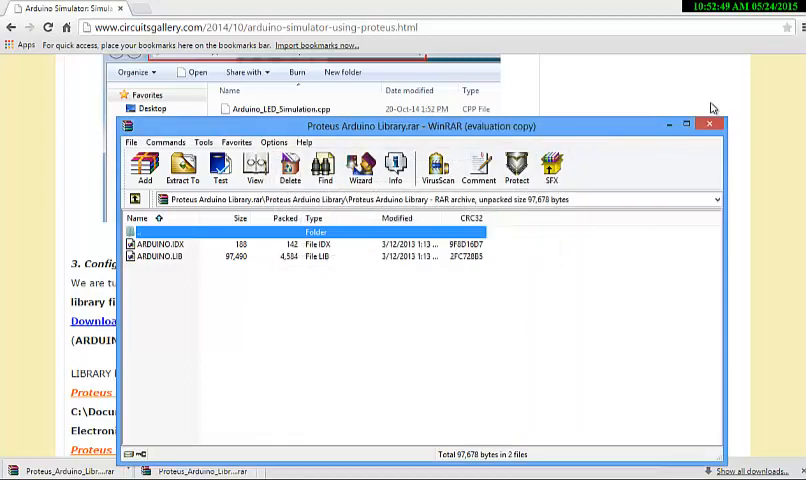
pyautogui.click(710, 123)
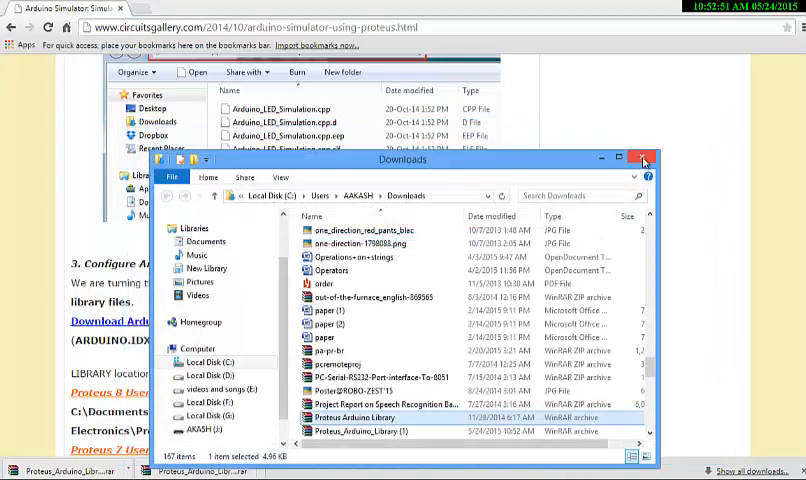
# Search the Devices library for 'arduino' and choose ARDUINO UNO R3.
pyautogui.click(643, 159)
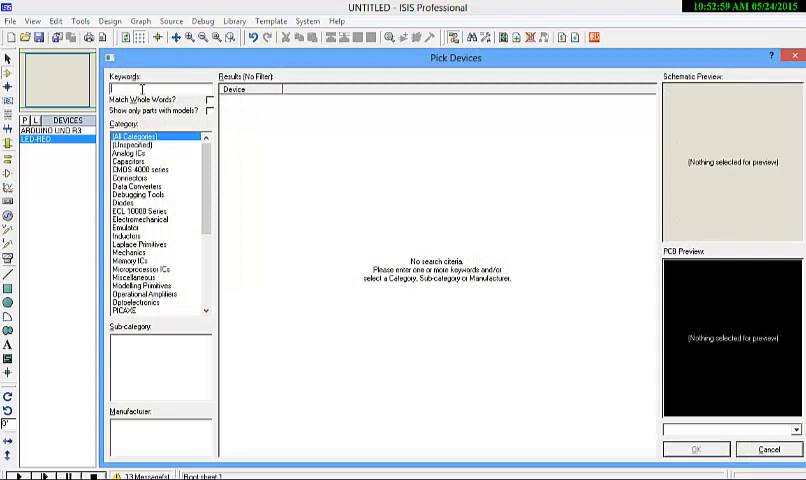
pyautogui.write('arduino')
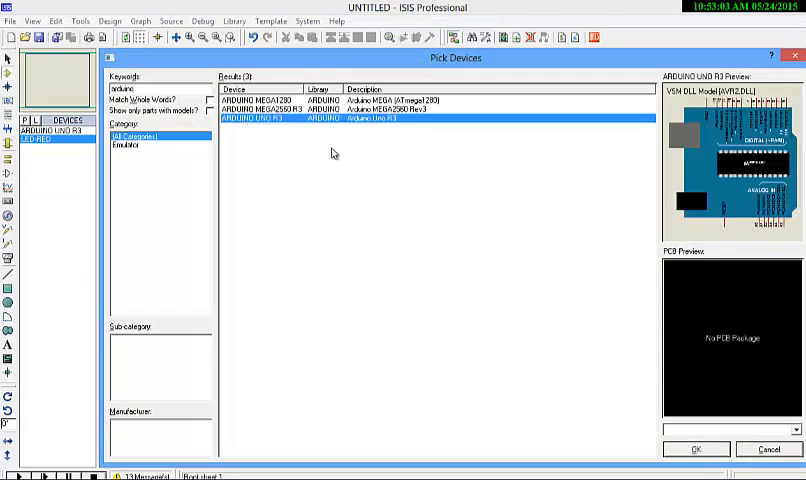
pyautogui.click(697, 448)
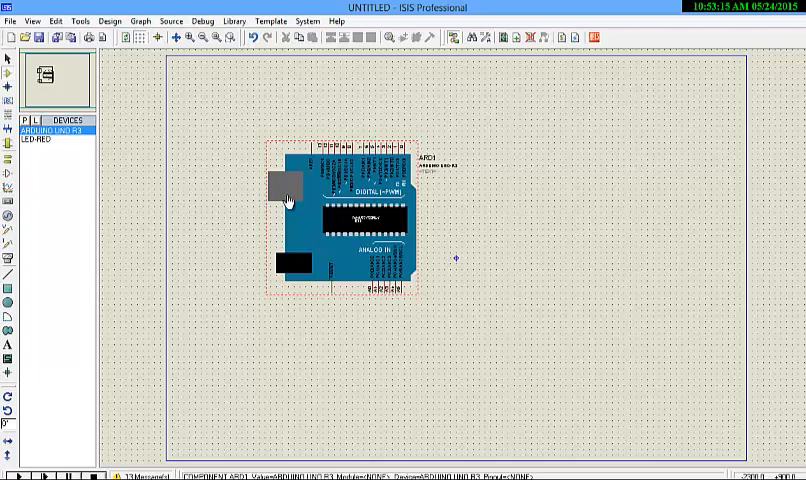
# Place the red LED to the right of the Arduino board.
pyautogui.click(30, 143)
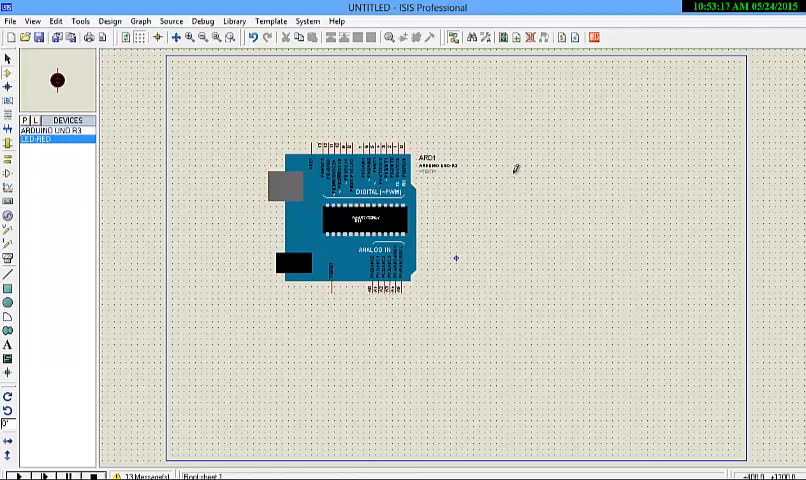
pyautogui.click(524, 165)
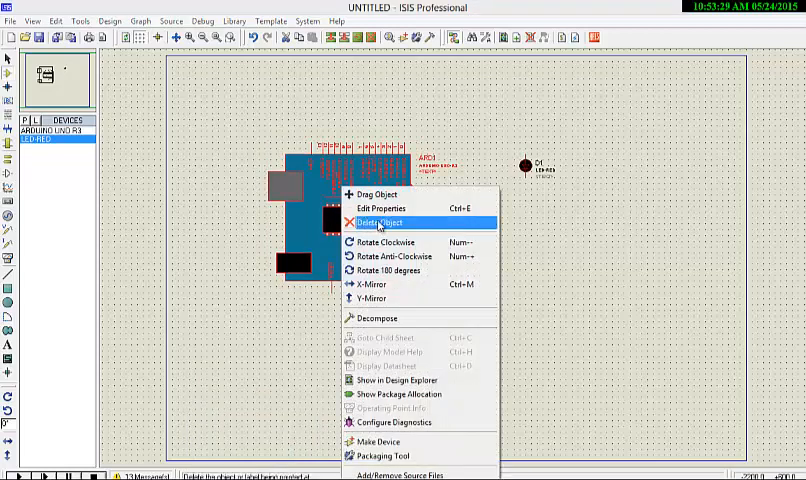
pyautogui.click(380, 208)
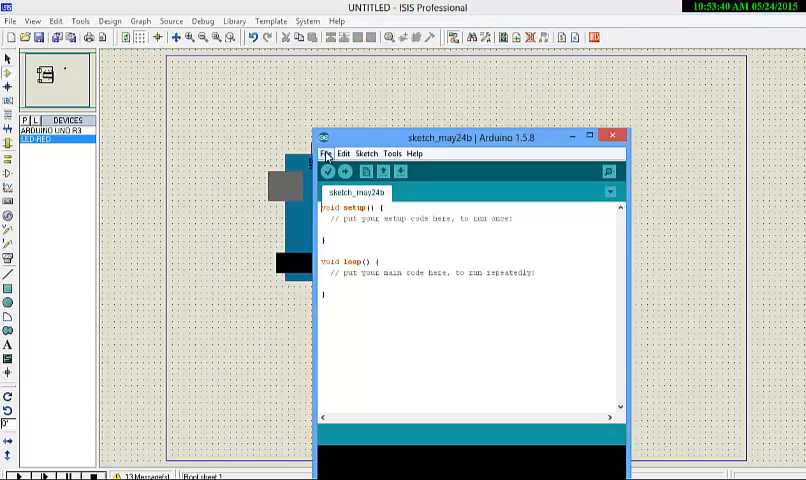
# Turn on 'Show verbose output during compilation' in Arduino IDE Preferences.
pyautogui.moveTo(467, 137); pyautogui.dragTo(420, 113)
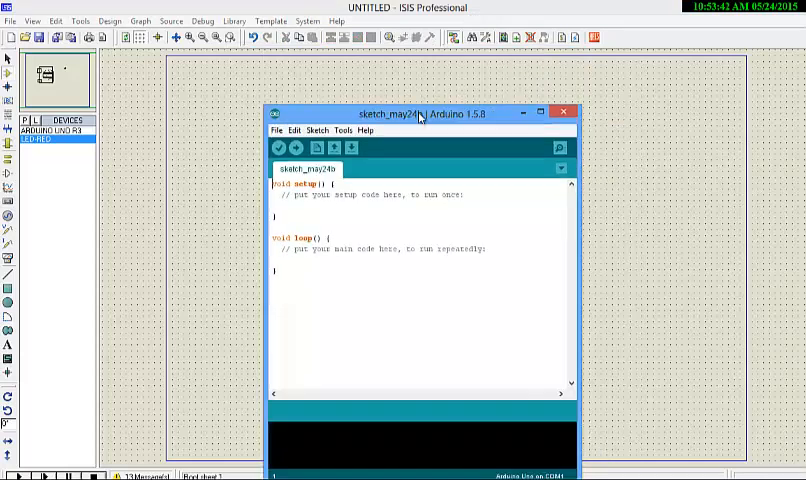
pyautogui.click(277, 130)
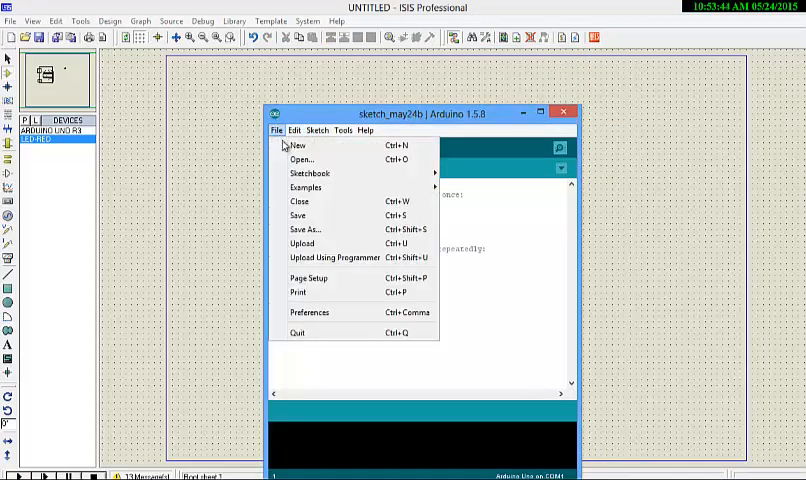
pyautogui.moveTo(325, 277)
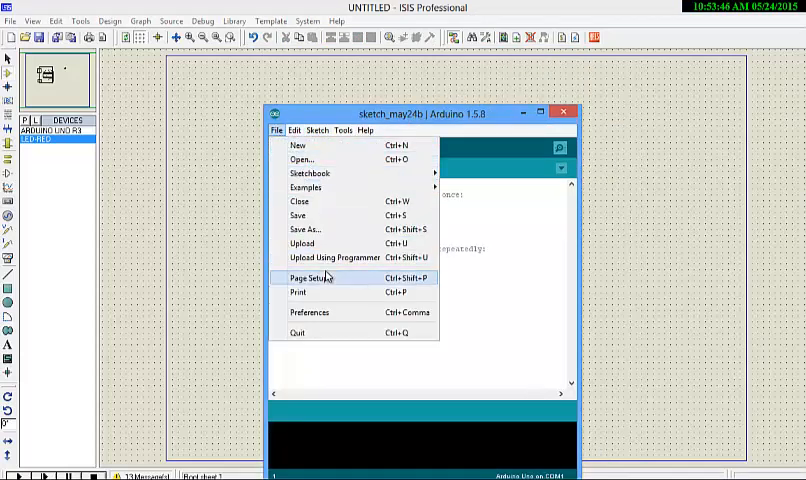
pyautogui.moveTo(310, 312)
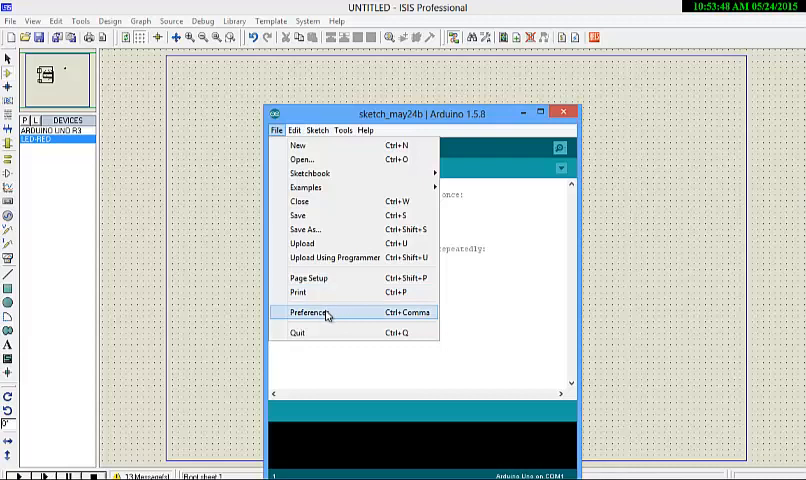
pyautogui.click(307, 312)
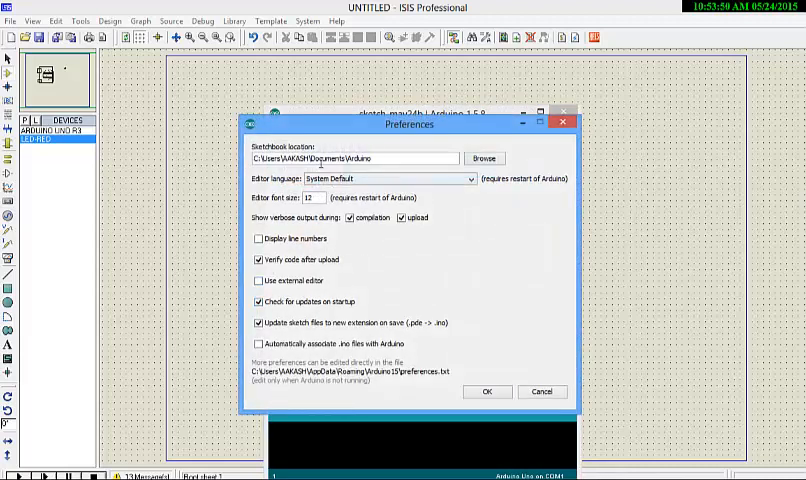
pyautogui.click(352, 217)
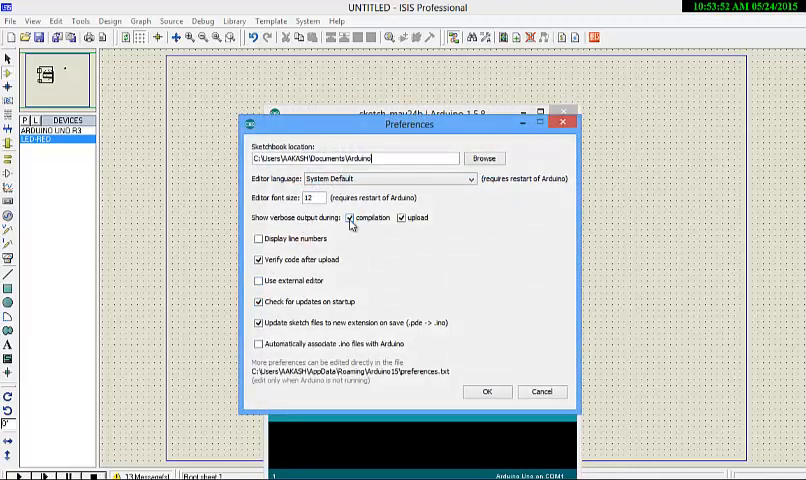
pyautogui.click(357, 217)
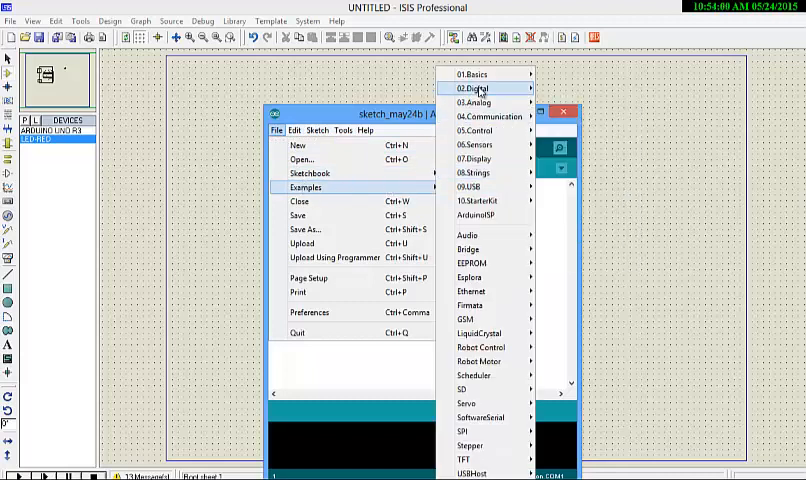
pyautogui.moveTo(475, 73)
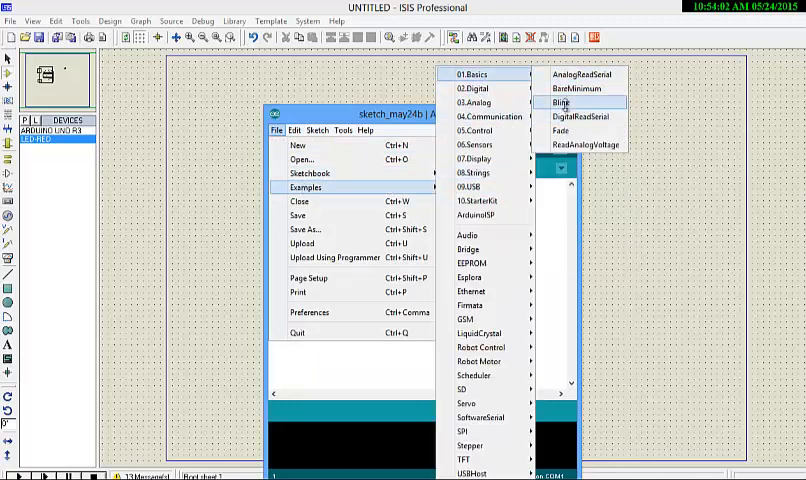
# Open the 01.Basics Blink example and compile it with Verify.
pyautogui.click(561, 102)
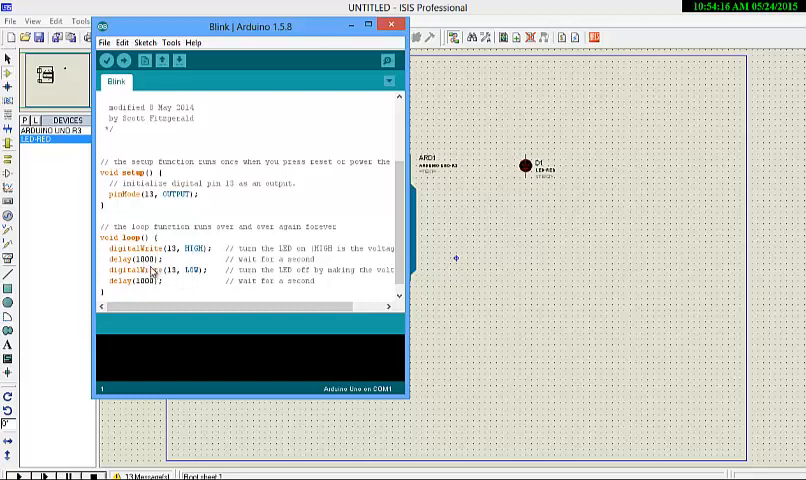
pyautogui.moveTo(159, 77)
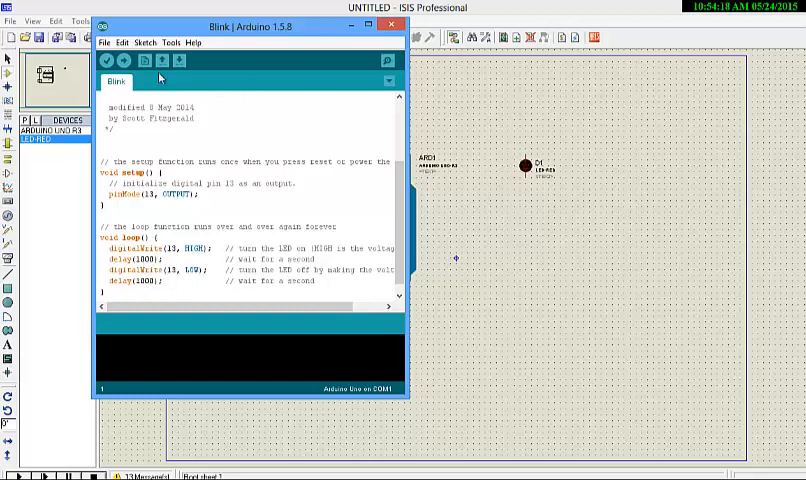
pyautogui.click(108, 61)
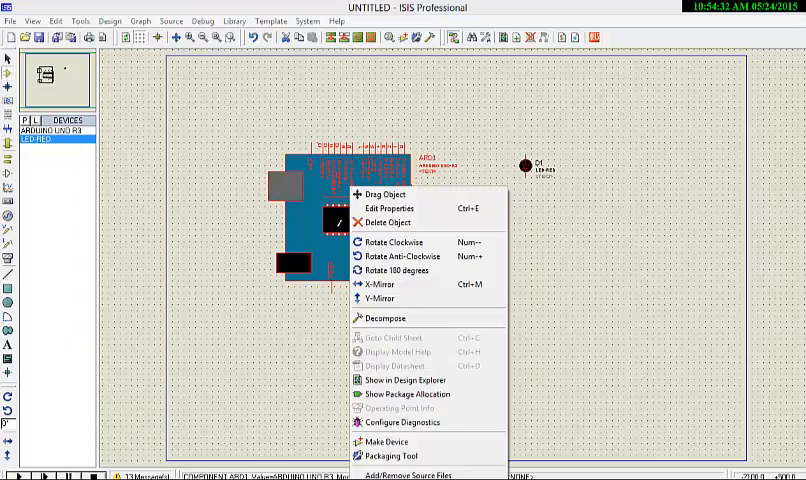
# Point the Arduino's Program File to Blink.cpp.hex and wire pin 13 to LED D1.
pyautogui.click(388, 208)
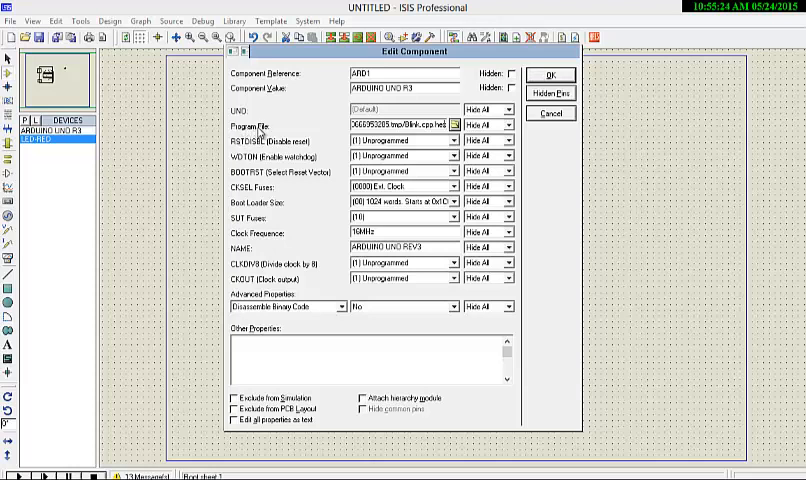
pyautogui.click(550, 74)
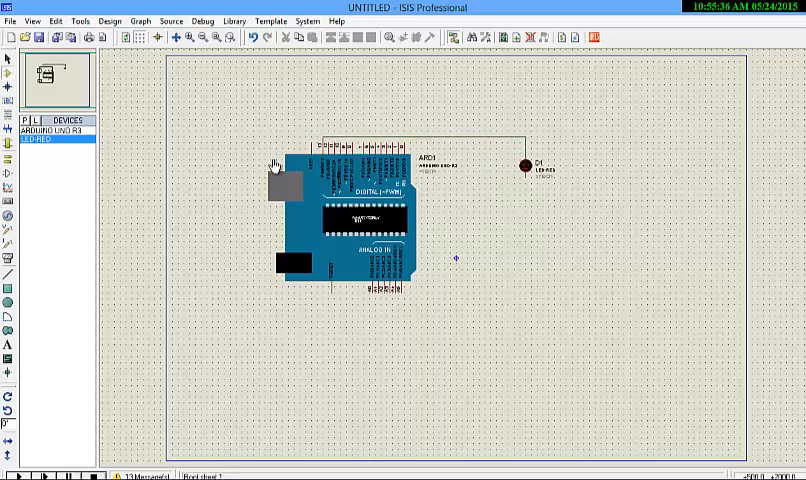
pyautogui.click(10, 170)
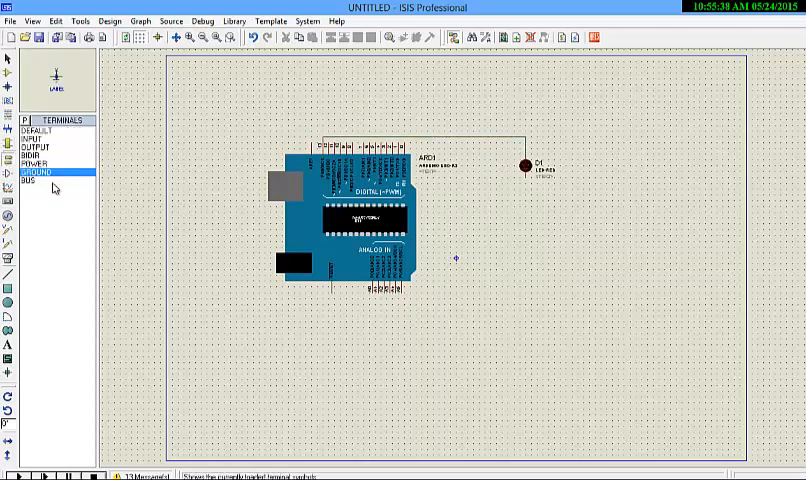